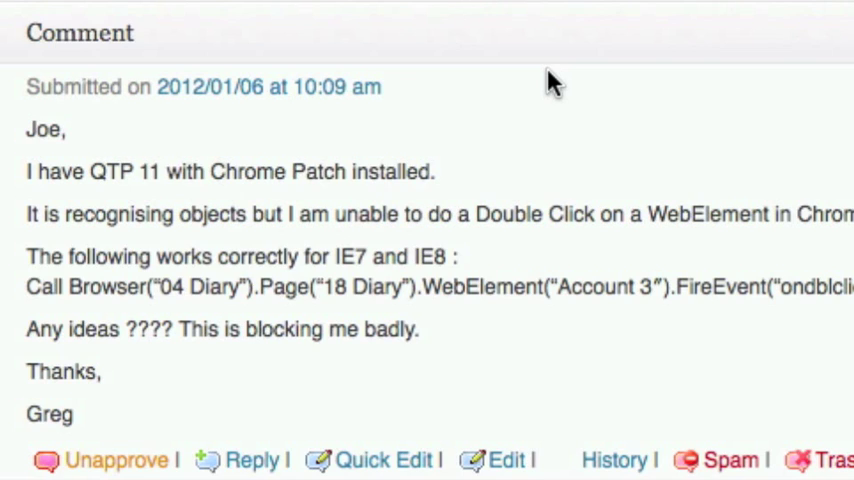
Scroll through the reader's comment about failing WebElement double-clicks in Chrome.
scroll("down", 3)
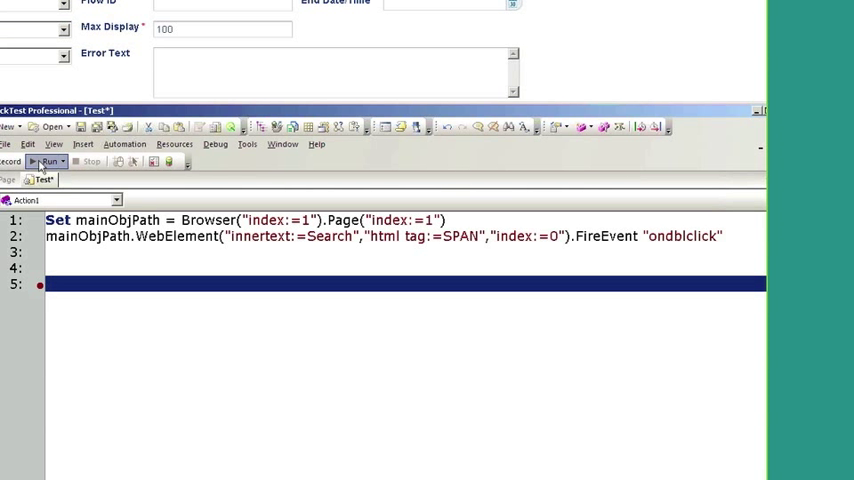
Run the ondblclick Search script into a new results folder; the worklist still finds 0 records.
left_click(49, 162)
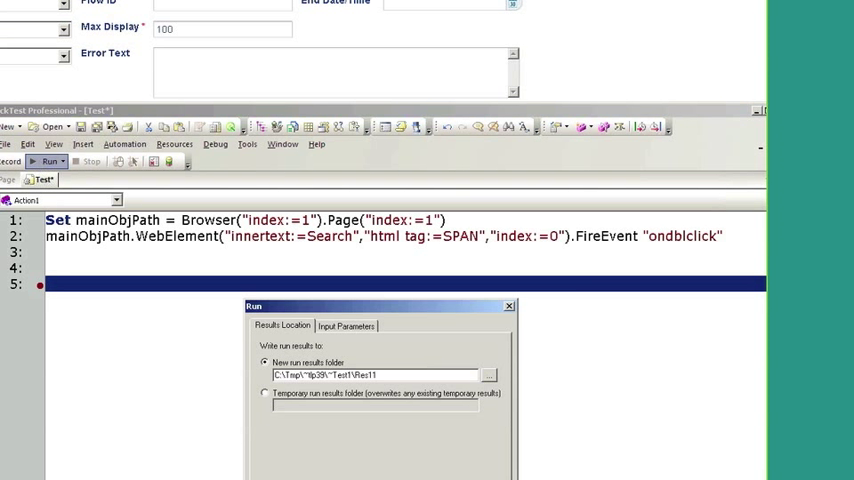
left_click(49, 162)
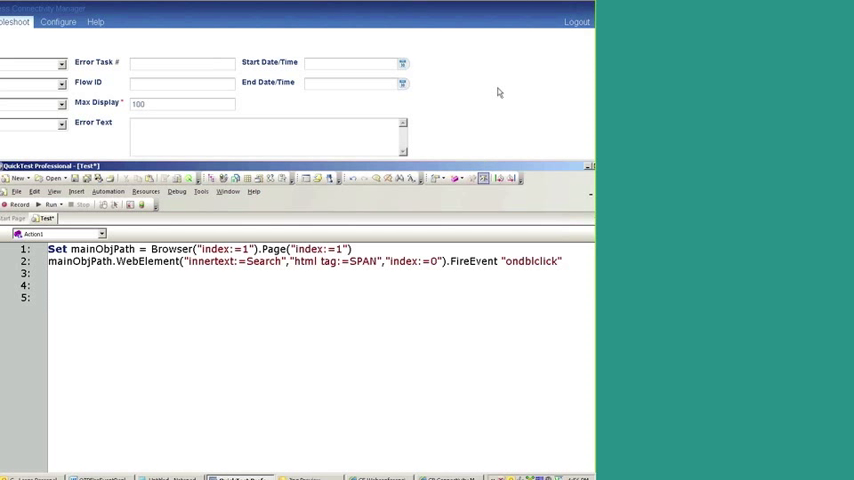
left_click(522, 171)
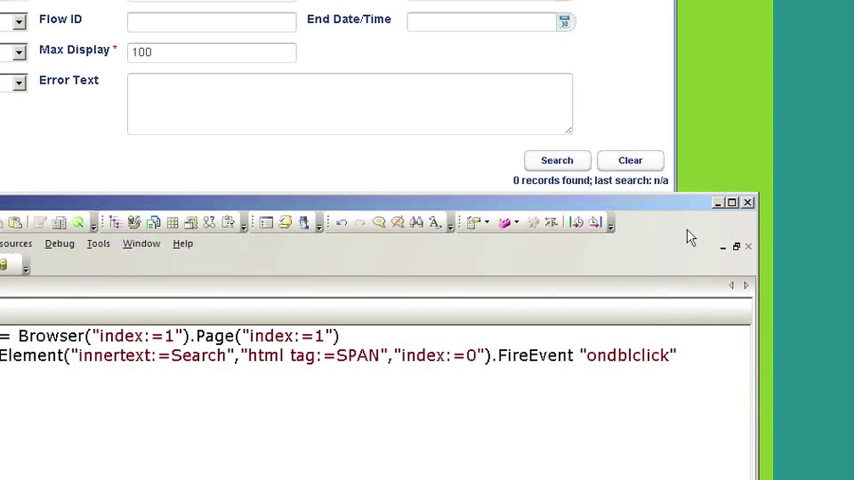
left_click(97, 243)
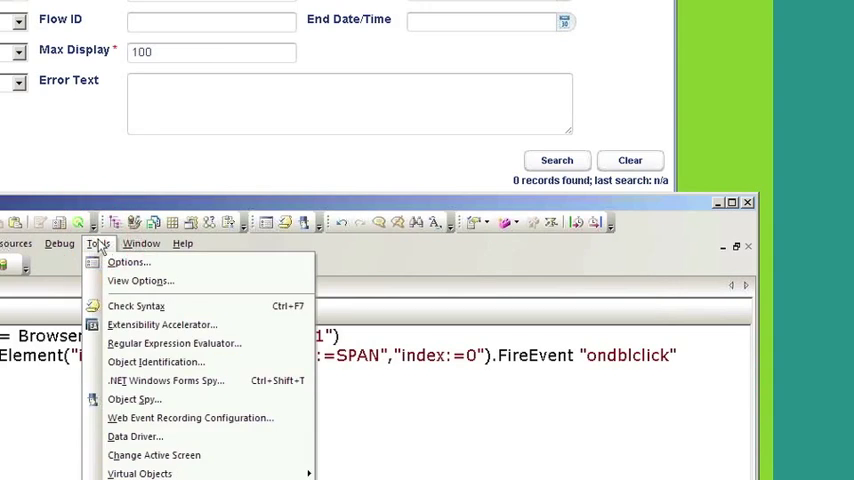
Change the Web > Advanced replay type from Event to Mouse and apply the options.
left_click(128, 262)
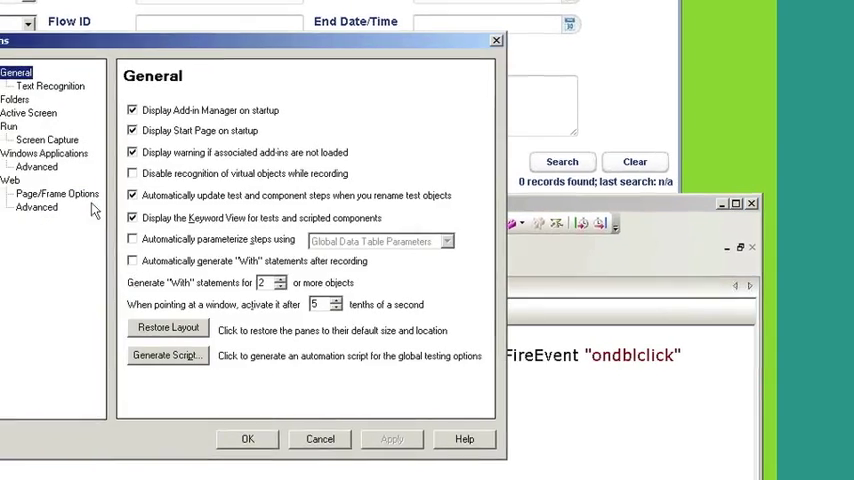
left_click(102, 178)
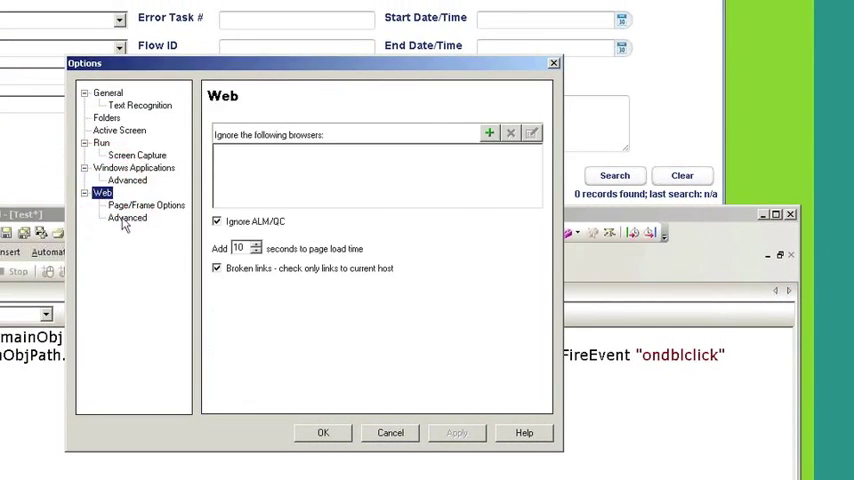
left_click(127, 218)
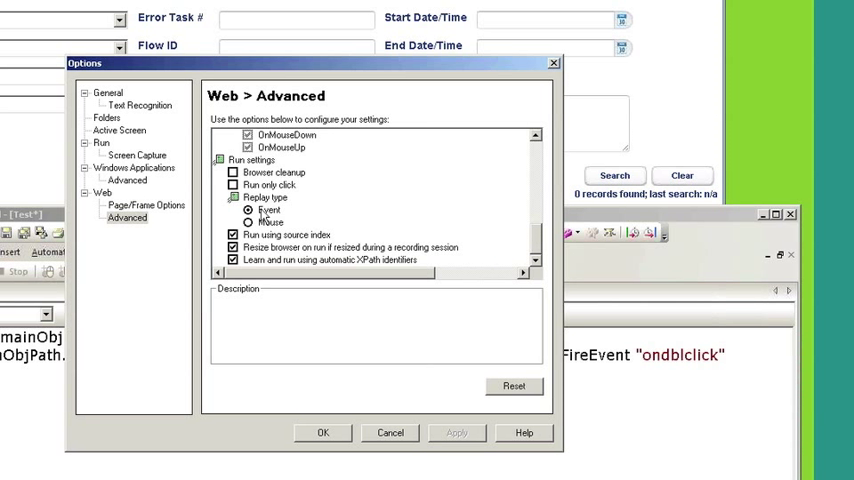
left_click(249, 222)
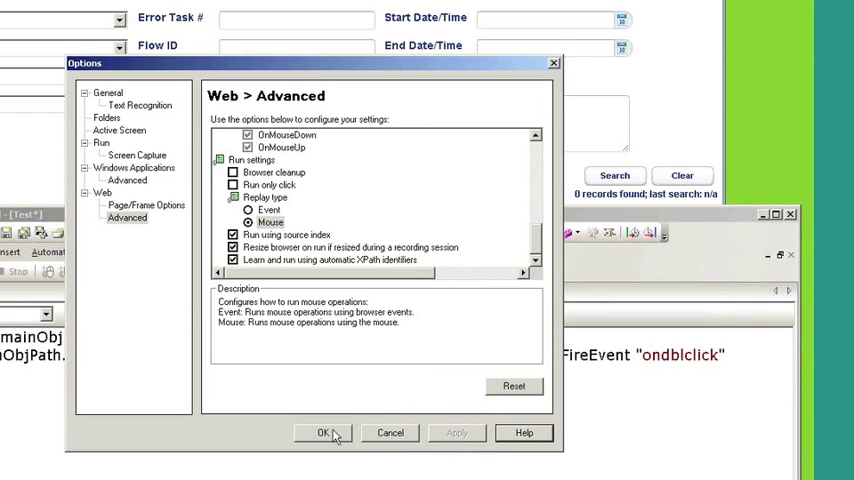
left_click(322, 432)
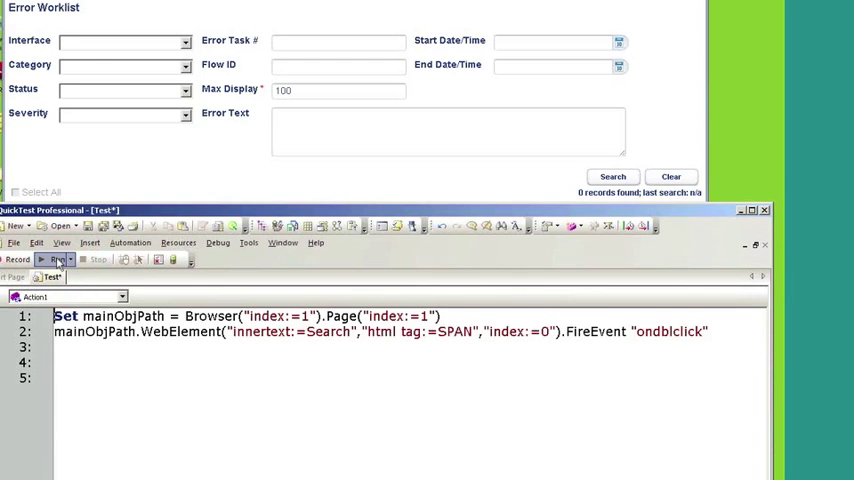
Start another test run with results going to C:\Tmp\~tlp39\~Test1\Res14.
left_click(47, 259)
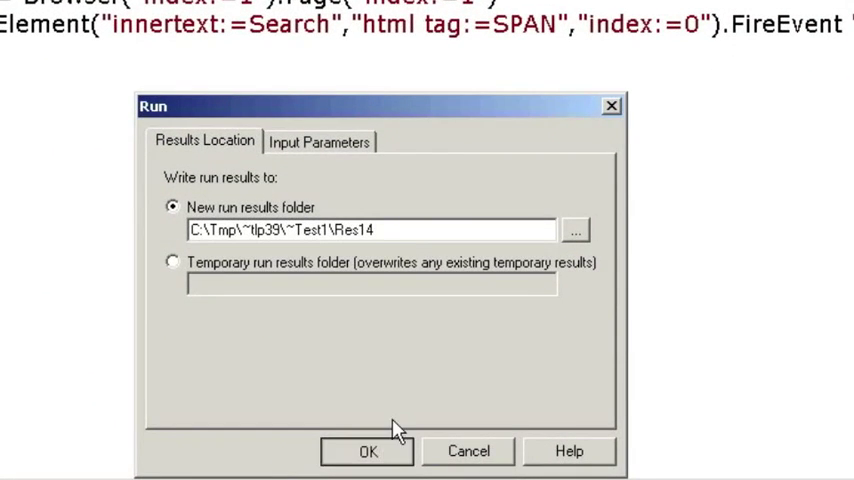
Confirm the Res14 run with Mouse replay selected, so Search returns 100 worklist records.
left_click(367, 451)
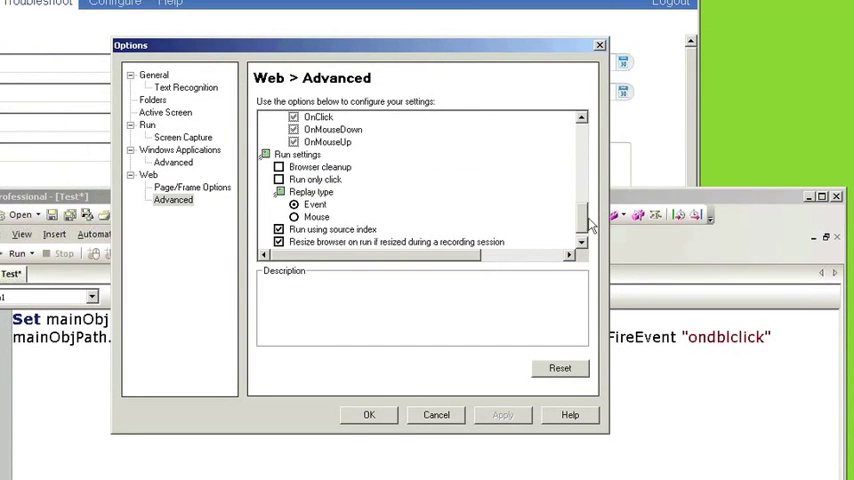
left_click(294, 217)
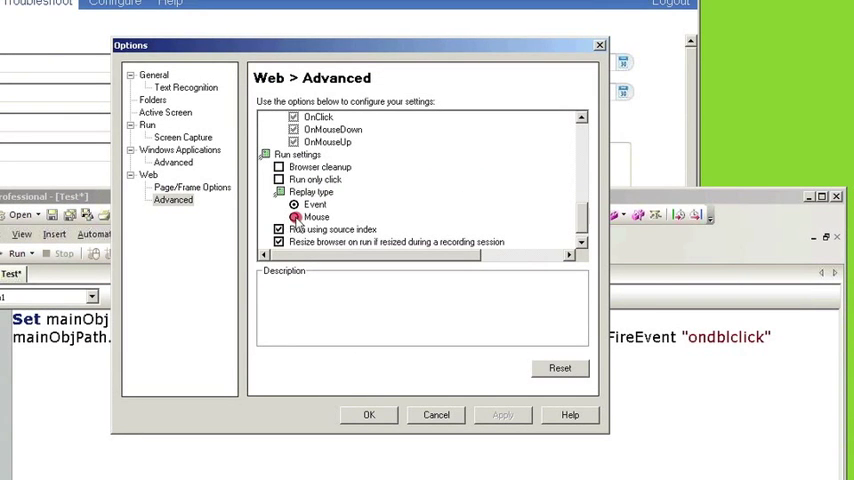
left_click(294, 217)
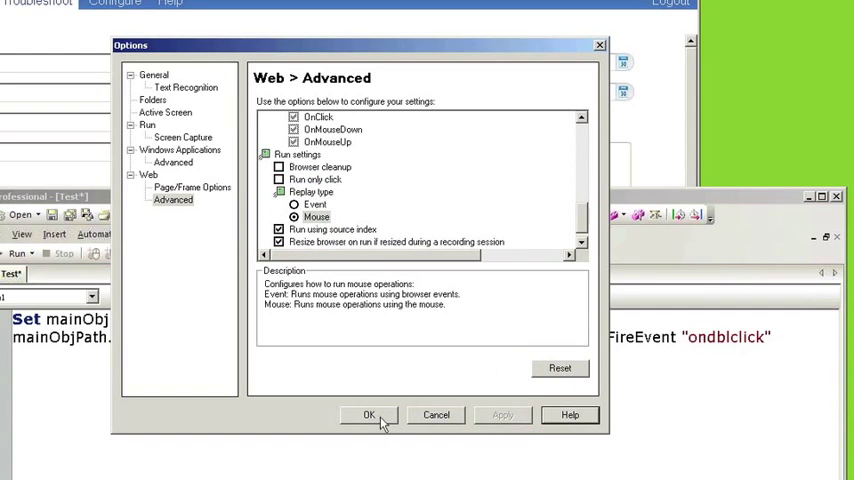
left_click(368, 414)
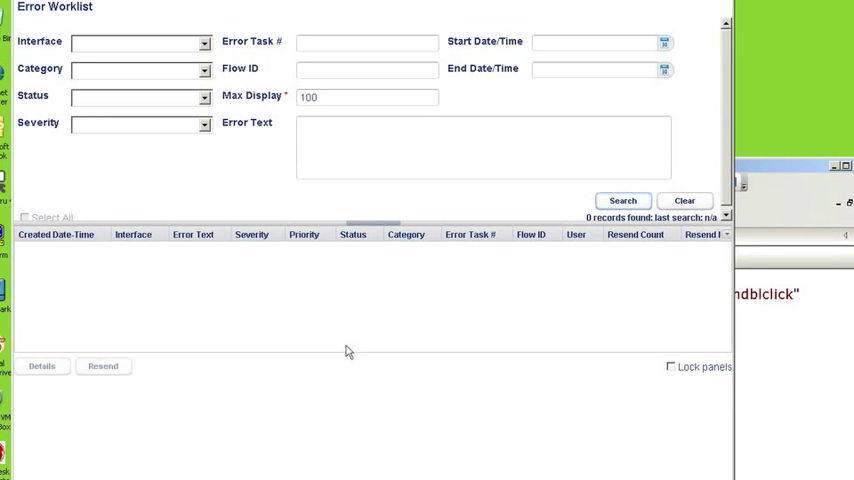
left_click(622, 200)
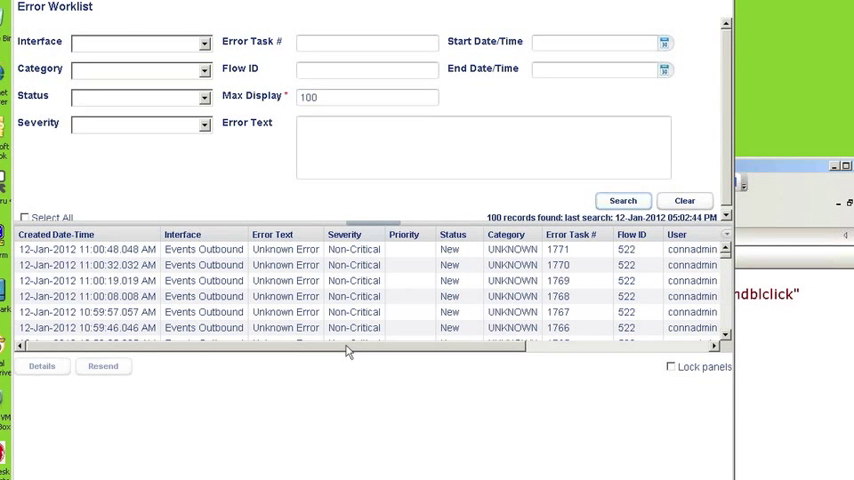